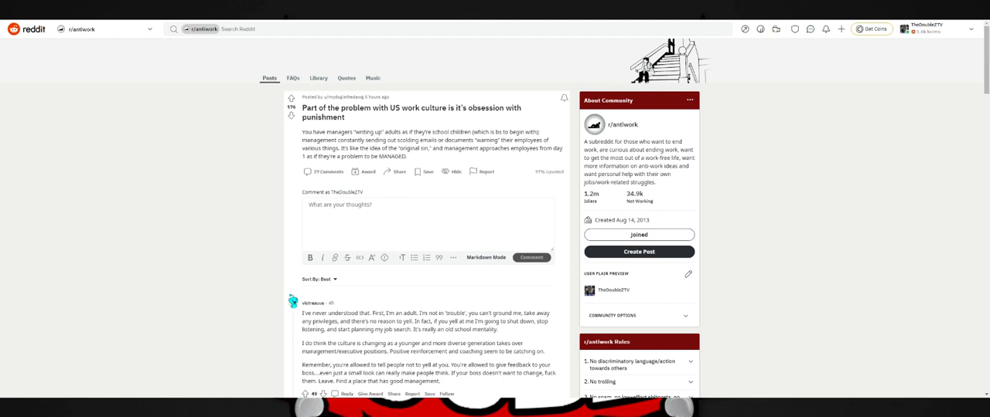
{"action": "mouse_move", "coordinate": [858, 280]}
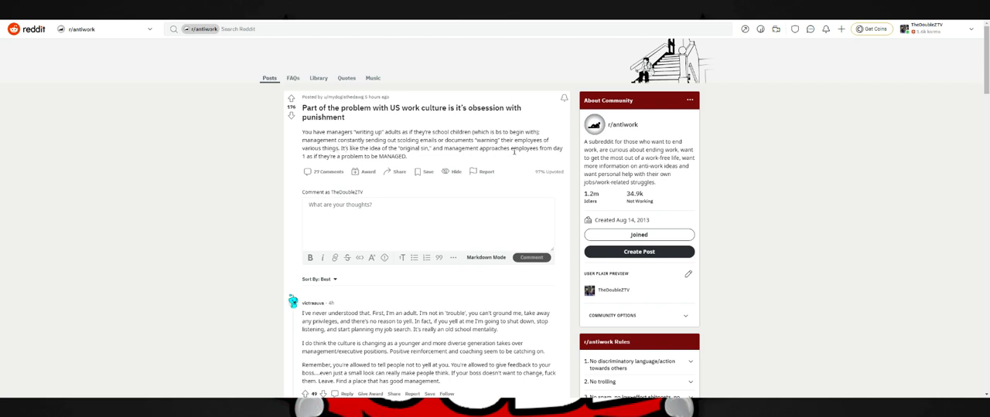
{"action": "mouse_move", "coordinate": [319, 157]}
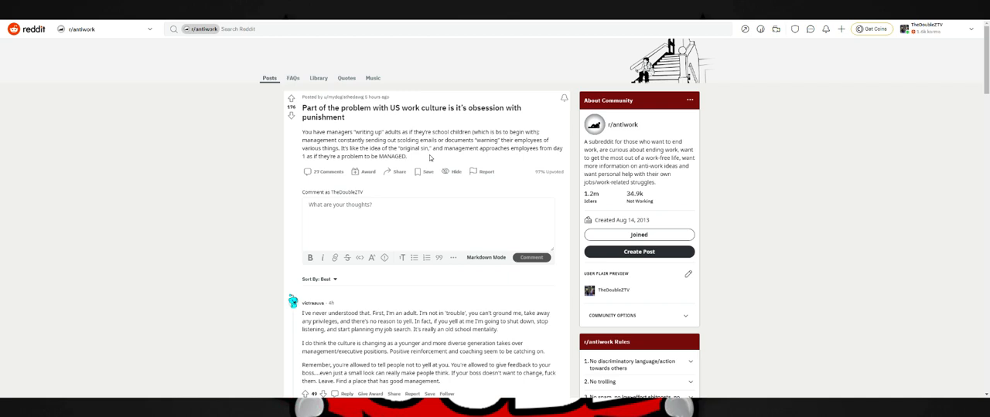
- Bring up the 'Interviewer Stood Me Up' post and view its message screenshot
{"action": "left_click", "coordinate": [292, 116]}
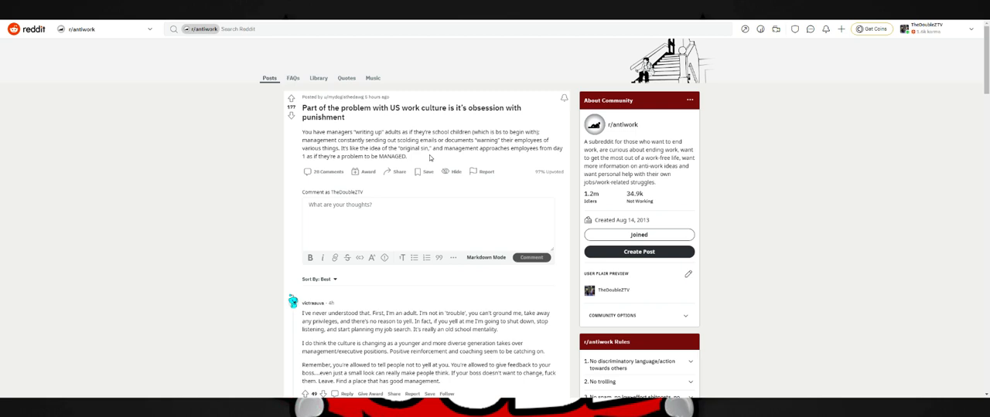
{"action": "left_click", "coordinate": [292, 99]}
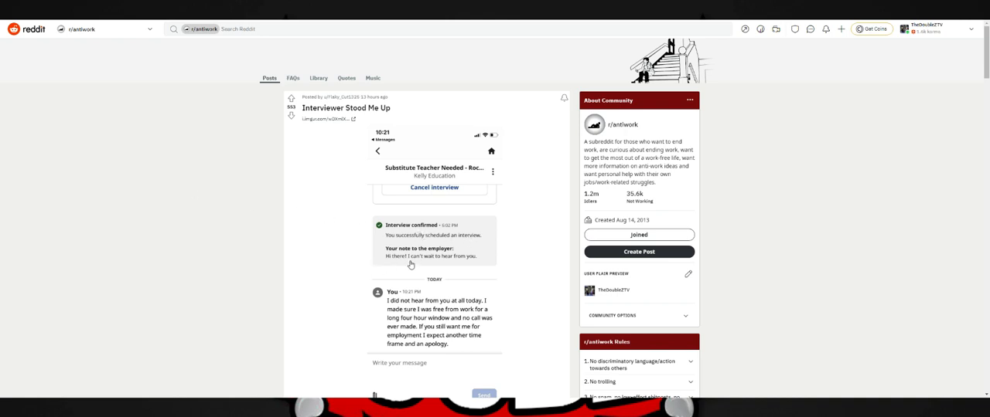
{"action": "mouse_move", "coordinate": [379, 317]}
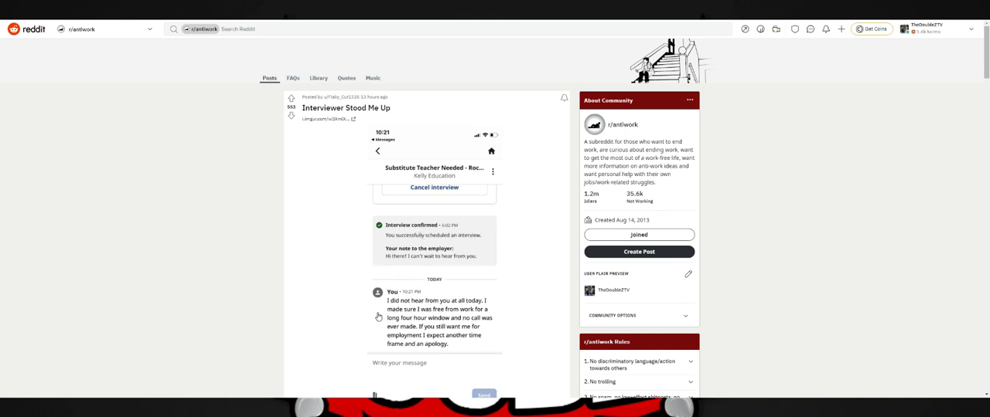
{"action": "mouse_move", "coordinate": [421, 320]}
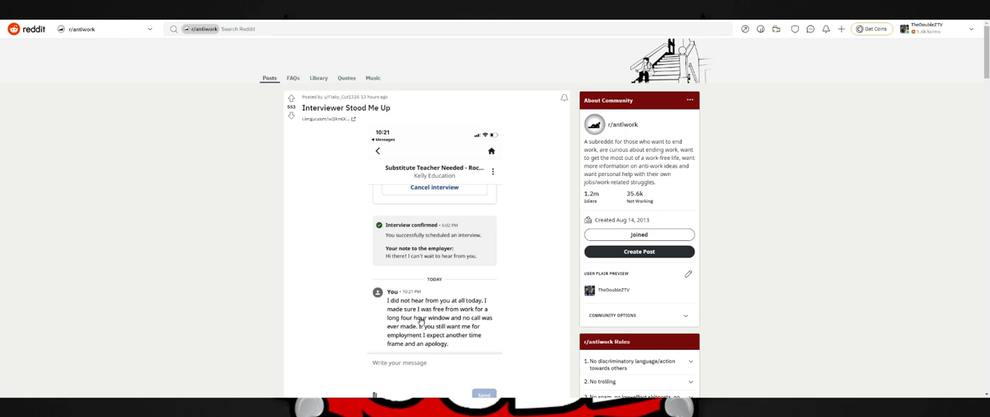
{"action": "mouse_move", "coordinate": [416, 323]}
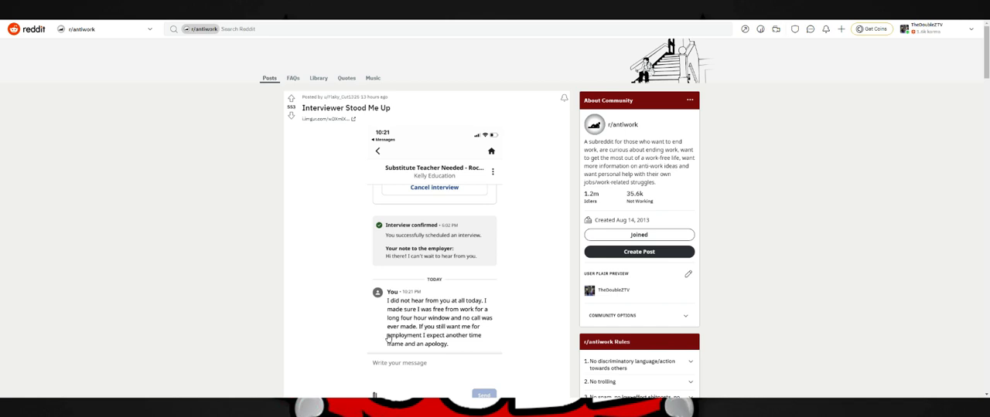
{"action": "mouse_move", "coordinate": [392, 347]}
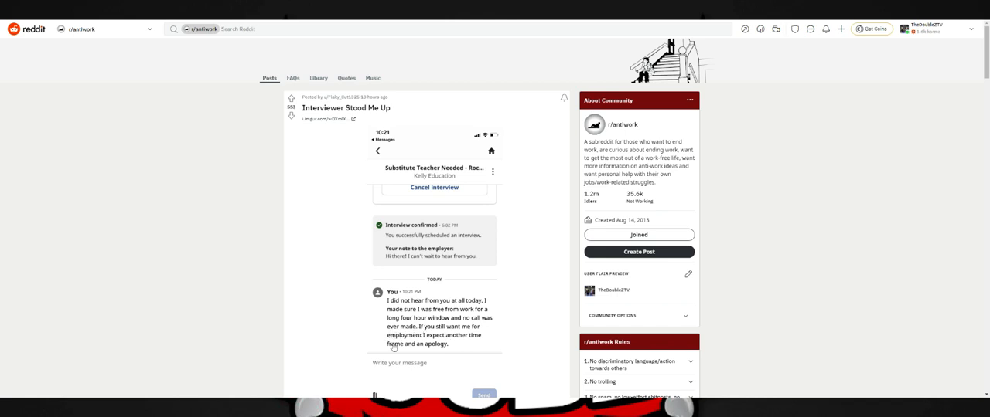
{"action": "mouse_move", "coordinate": [259, 242]}
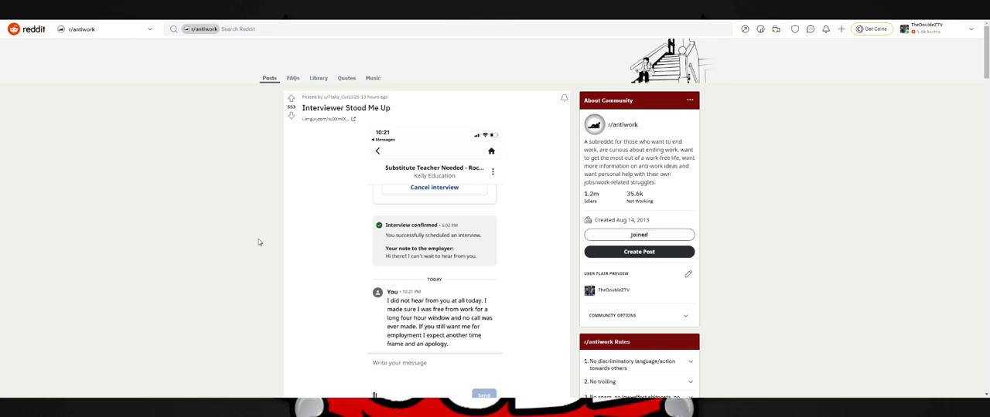
{"action": "mouse_move", "coordinate": [248, 202]}
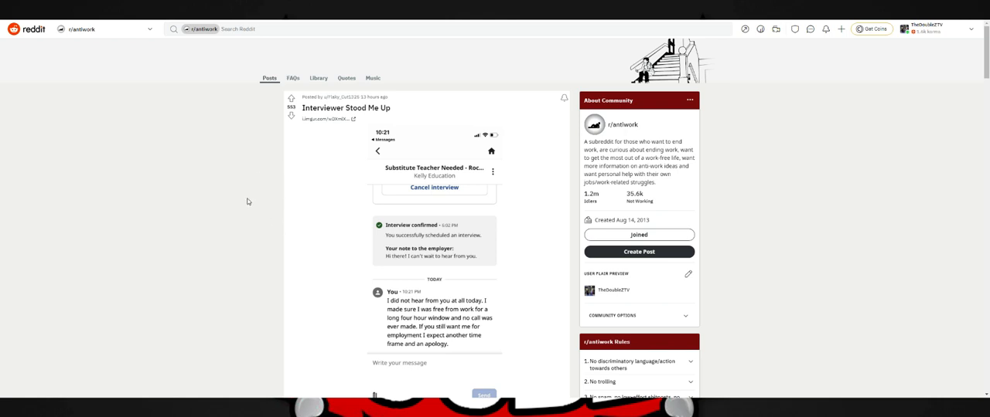
{"action": "mouse_move", "coordinate": [244, 204]}
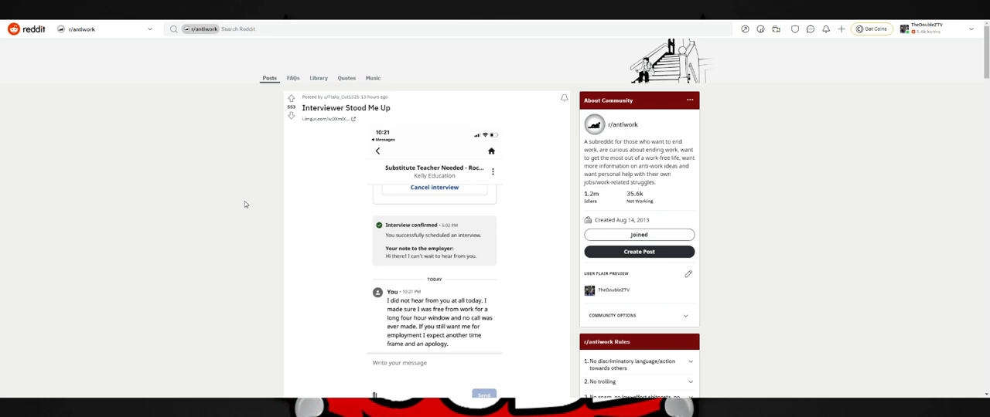
{"action": "mouse_move", "coordinate": [225, 160]}
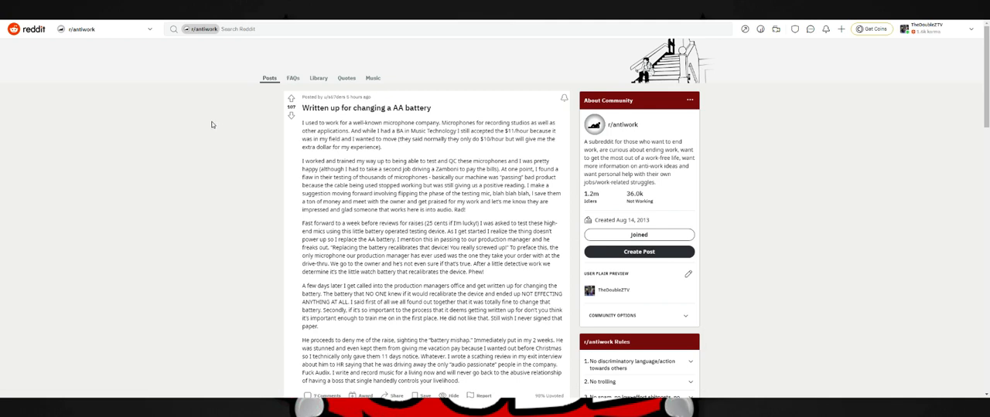
{"action": "mouse_move", "coordinate": [308, 140]}
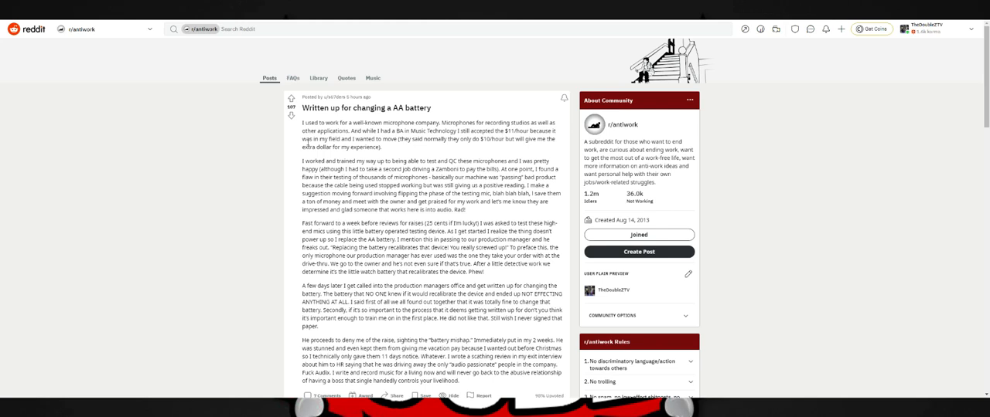
{"action": "mouse_move", "coordinate": [416, 150]}
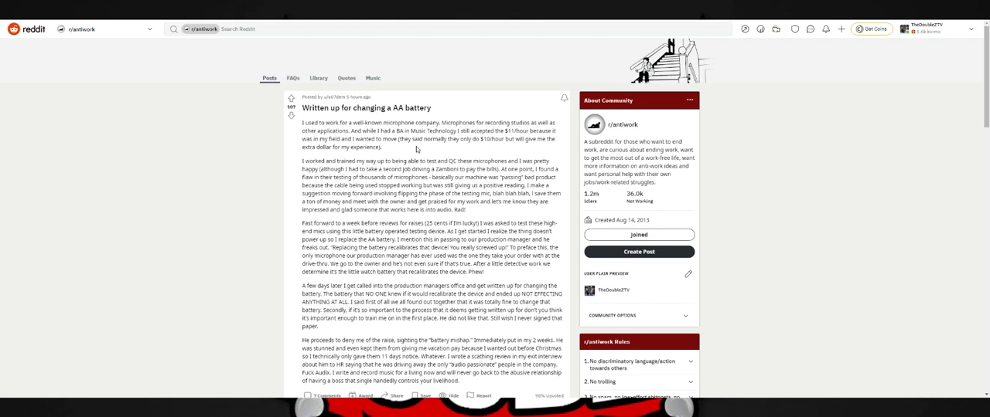
{"action": "scroll", "scroll_direction": "down", "scroll_amount": 3}
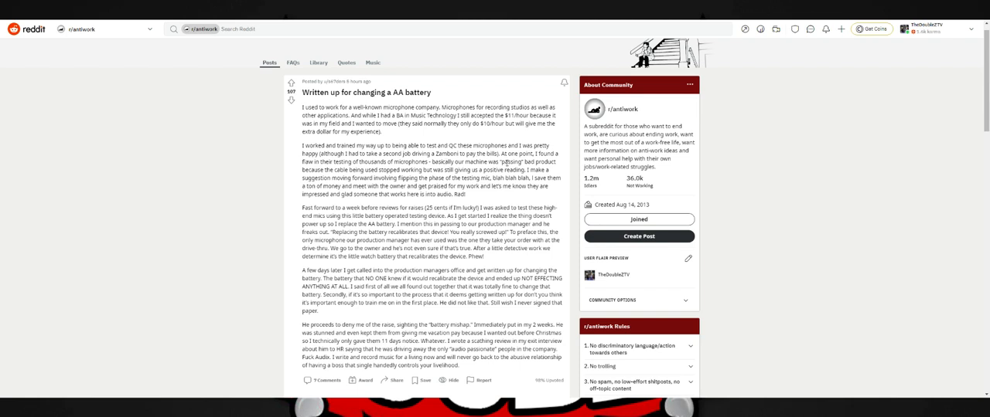
{"action": "mouse_move", "coordinate": [503, 178]}
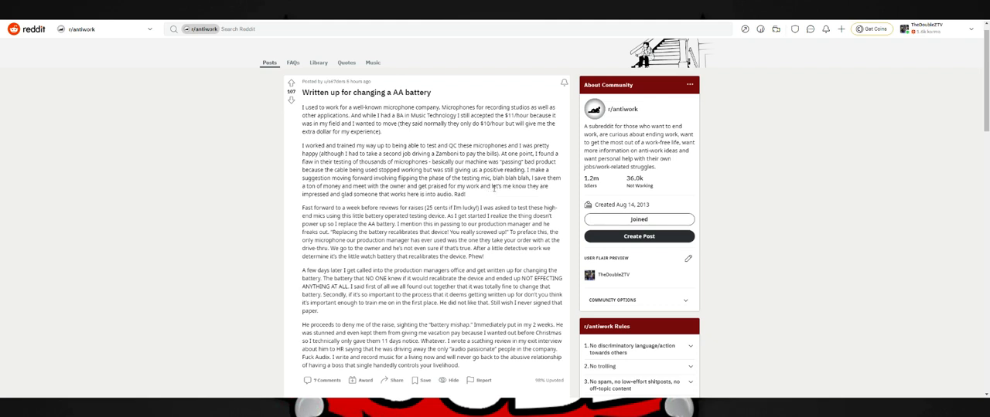
{"action": "mouse_move", "coordinate": [397, 203]}
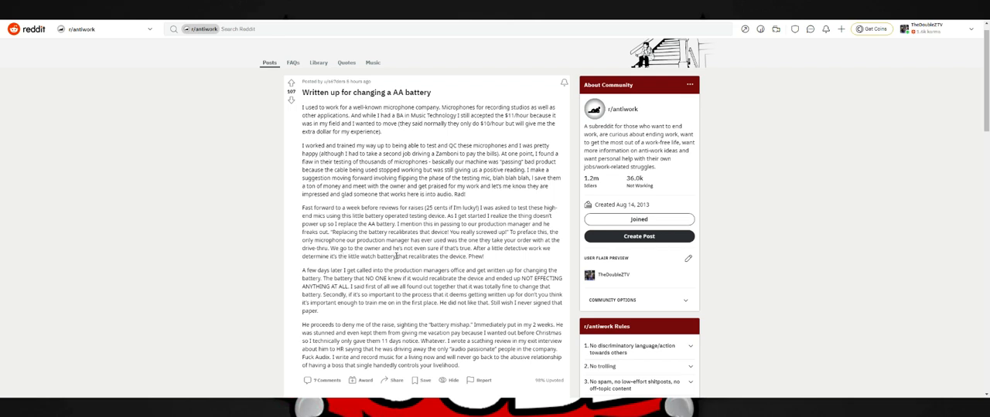
{"action": "mouse_move", "coordinate": [265, 244]}
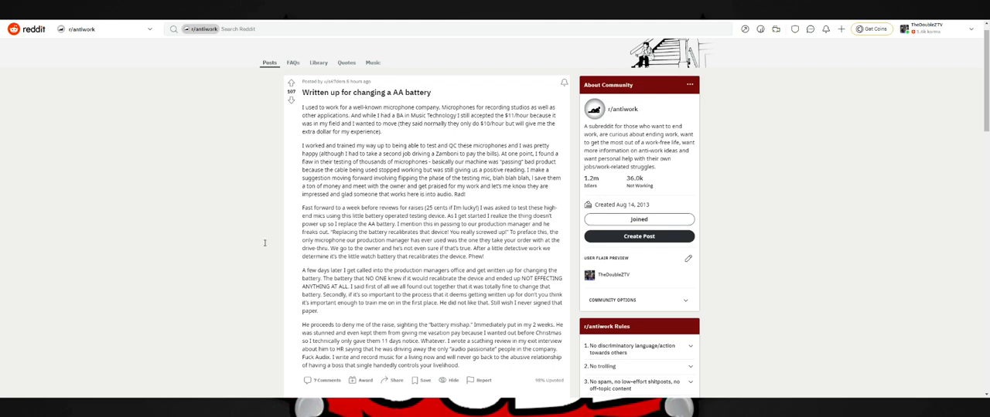
{"action": "mouse_move", "coordinate": [333, 268]}
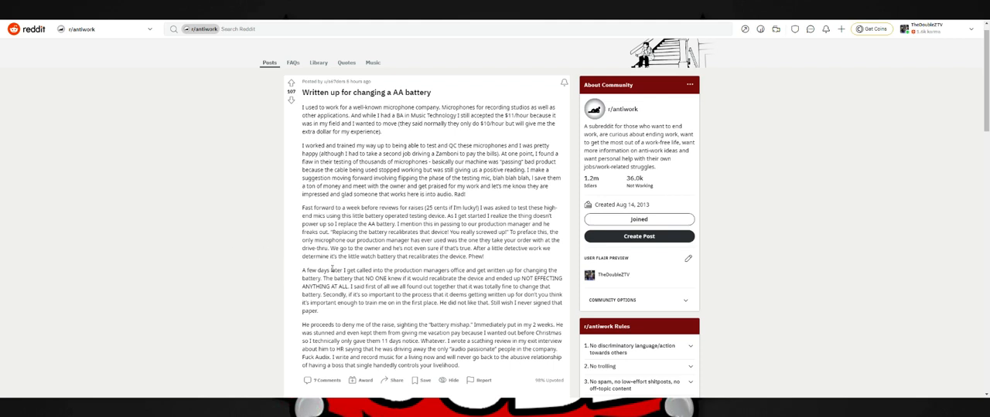
{"action": "mouse_move", "coordinate": [344, 270]}
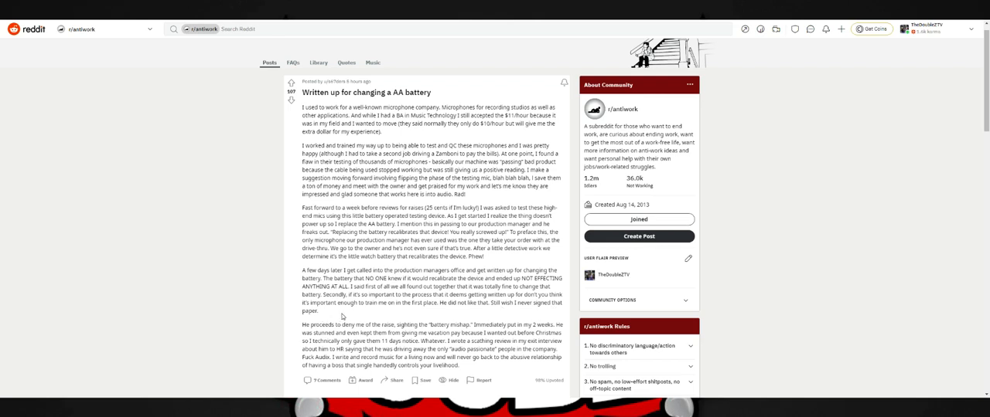
{"action": "mouse_move", "coordinate": [416, 323]}
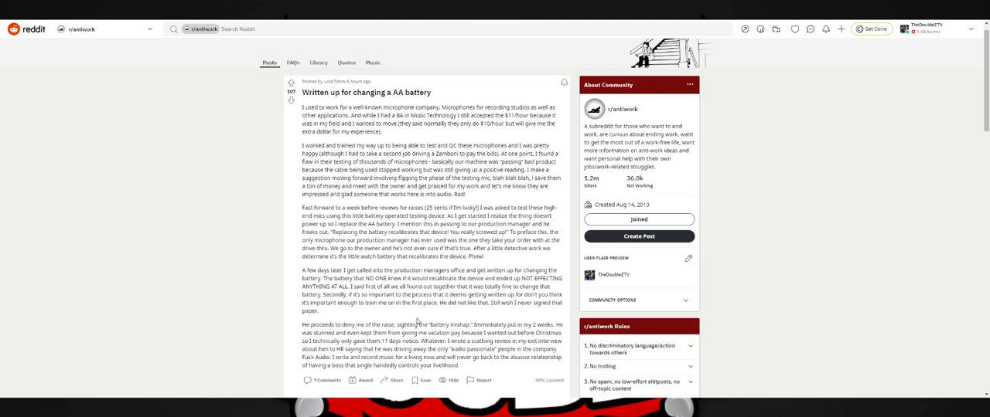
{"action": "mouse_move", "coordinate": [474, 318]}
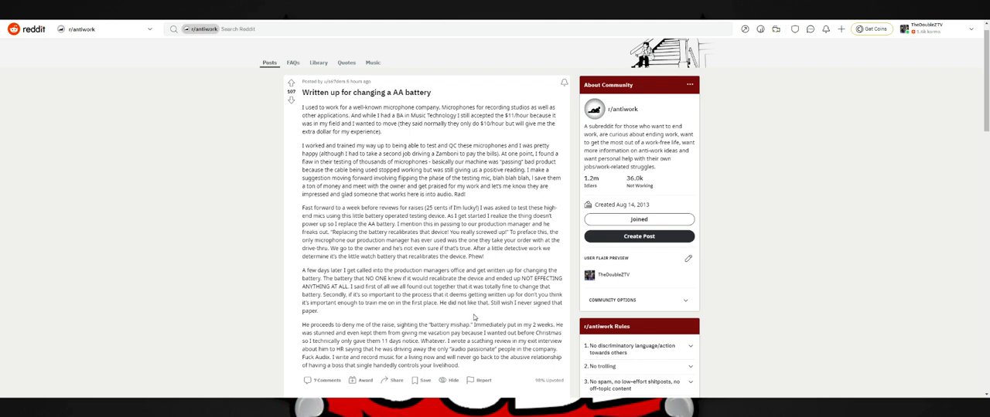
{"action": "mouse_move", "coordinate": [472, 320]}
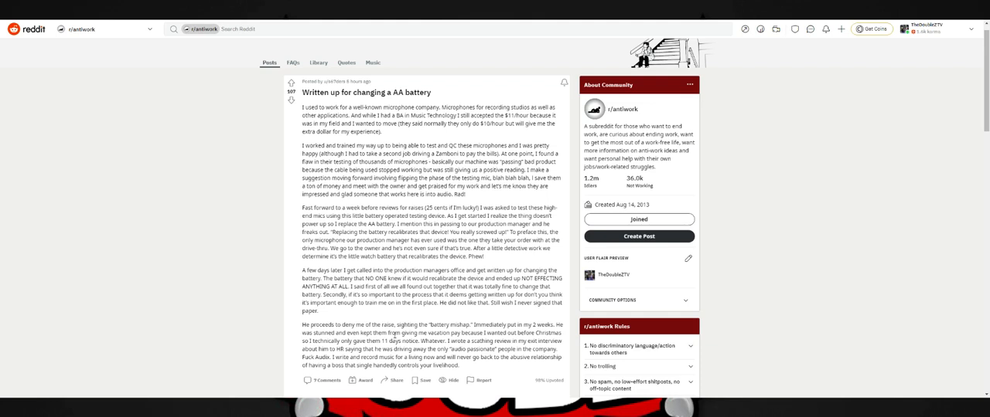
{"action": "mouse_move", "coordinate": [498, 375]}
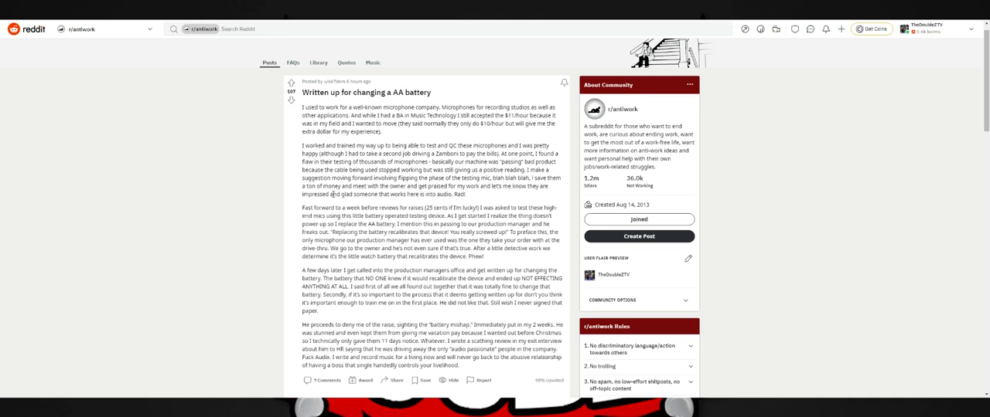
{"action": "mouse_move", "coordinate": [219, 178]}
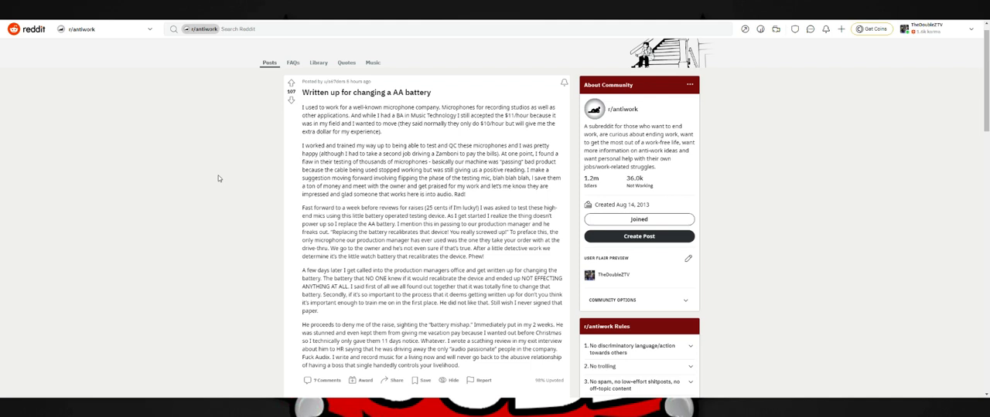
{"action": "mouse_move", "coordinate": [218, 177]}
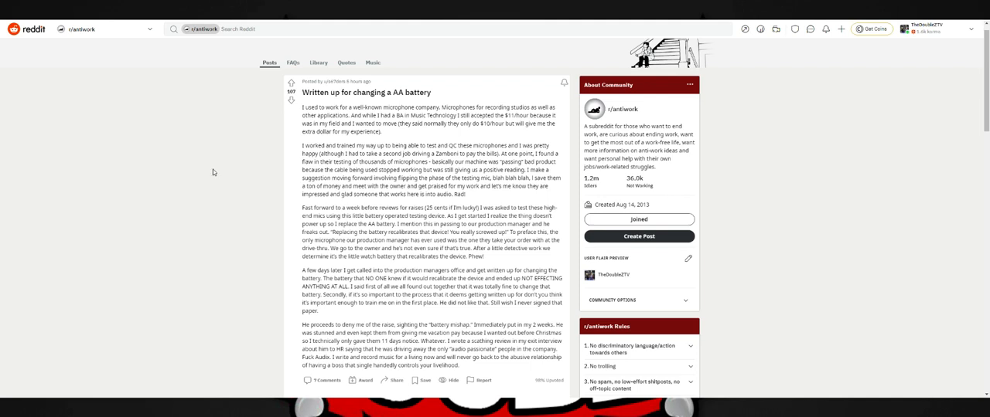
{"action": "mouse_move", "coordinate": [346, 270]}
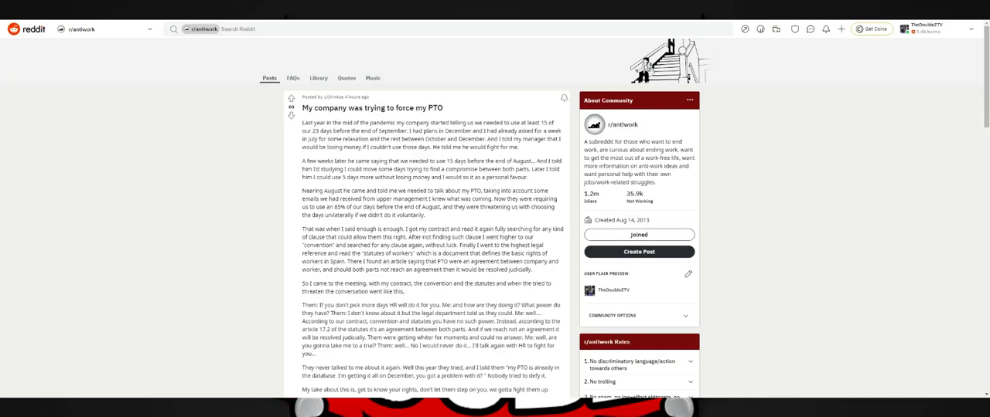
{"action": "mouse_move", "coordinate": [240, 161]}
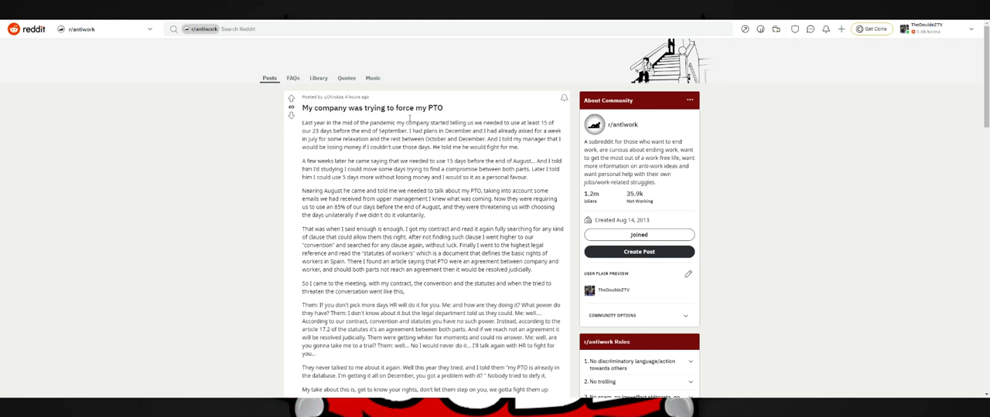
{"action": "mouse_move", "coordinate": [209, 170]}
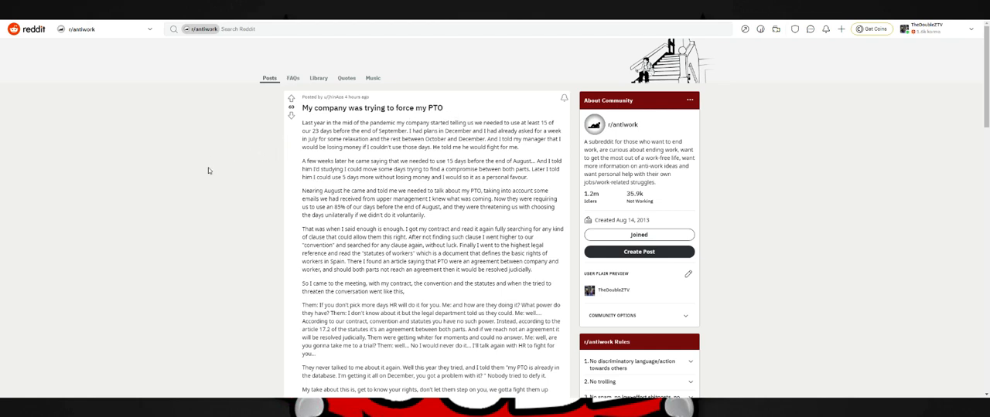
{"action": "mouse_move", "coordinate": [406, 122]}
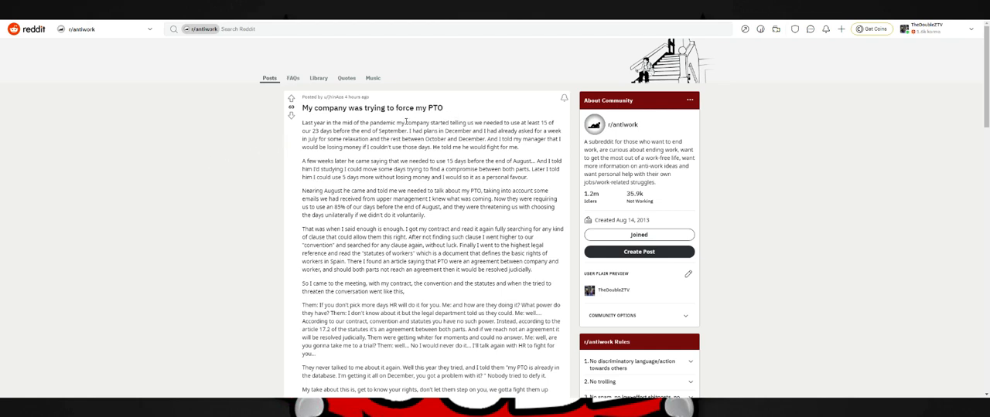
{"action": "mouse_move", "coordinate": [416, 122]}
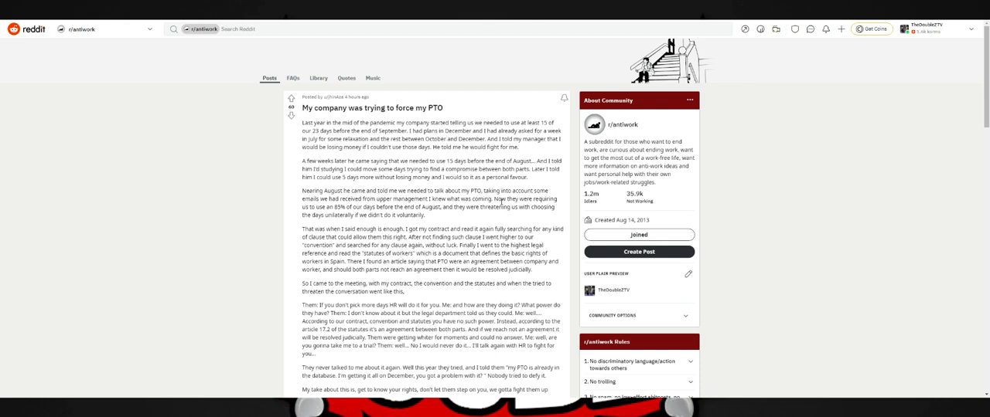
{"action": "mouse_move", "coordinate": [364, 205]}
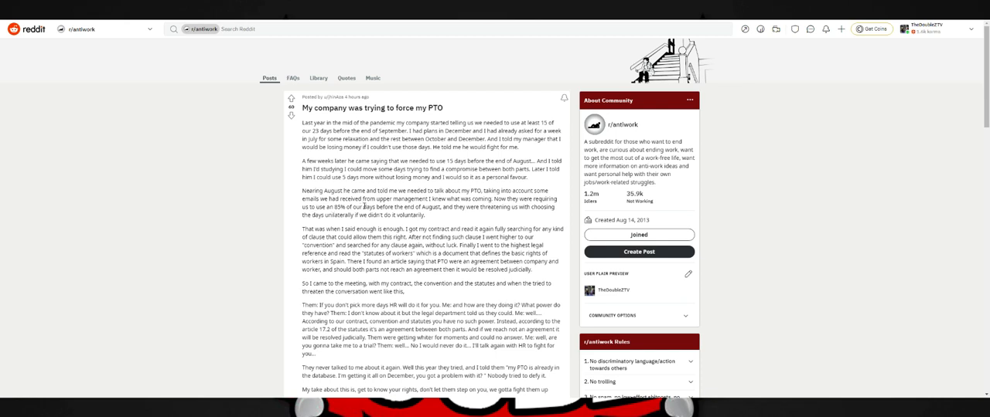
{"action": "mouse_move", "coordinate": [459, 222]}
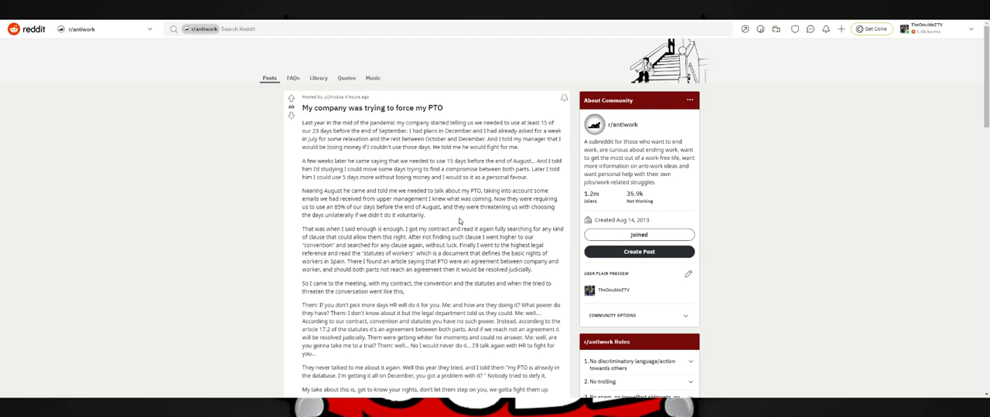
{"action": "mouse_move", "coordinate": [460, 222]}
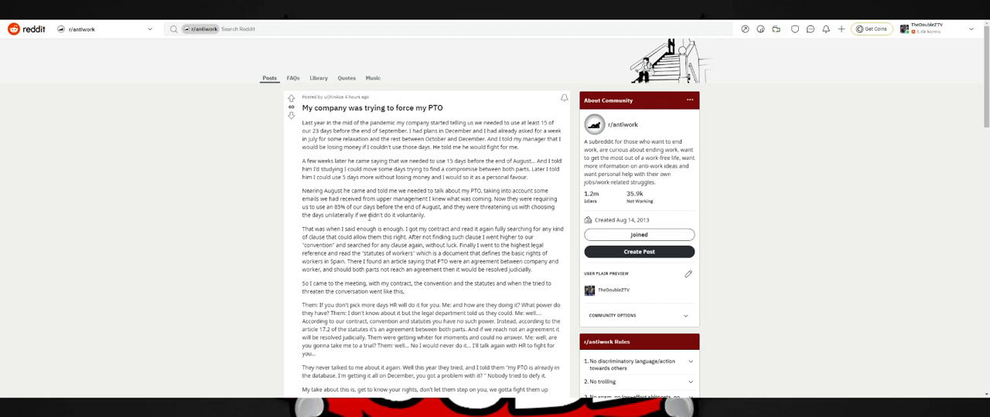
{"action": "mouse_move", "coordinate": [392, 224]}
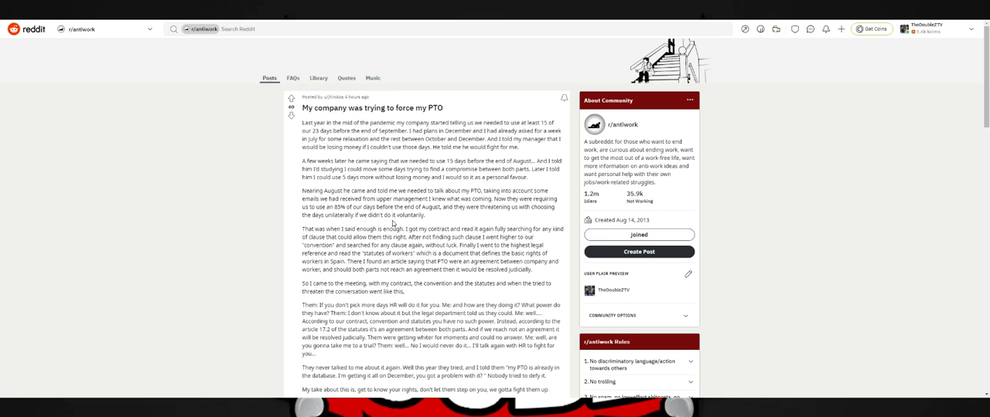
- Finish the PTO post, then move to the 'Was late for work due to a manager' post
{"action": "scroll", "scroll_direction": "down", "scroll_amount": 3}
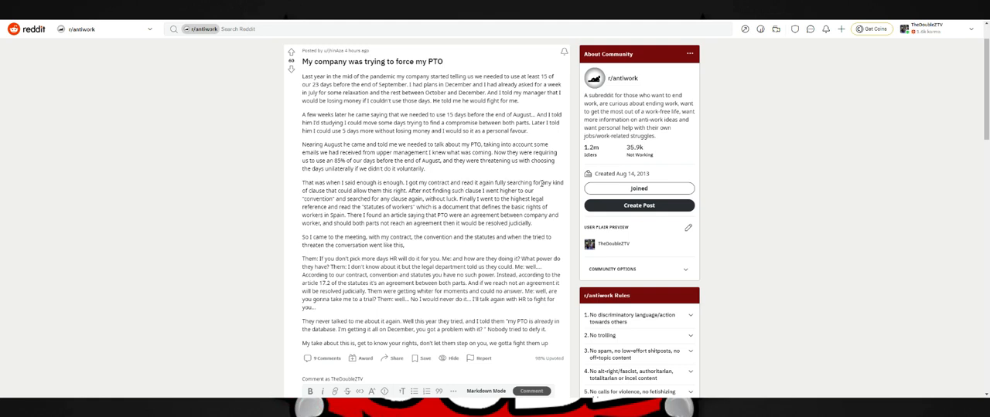
{"action": "mouse_move", "coordinate": [288, 201]}
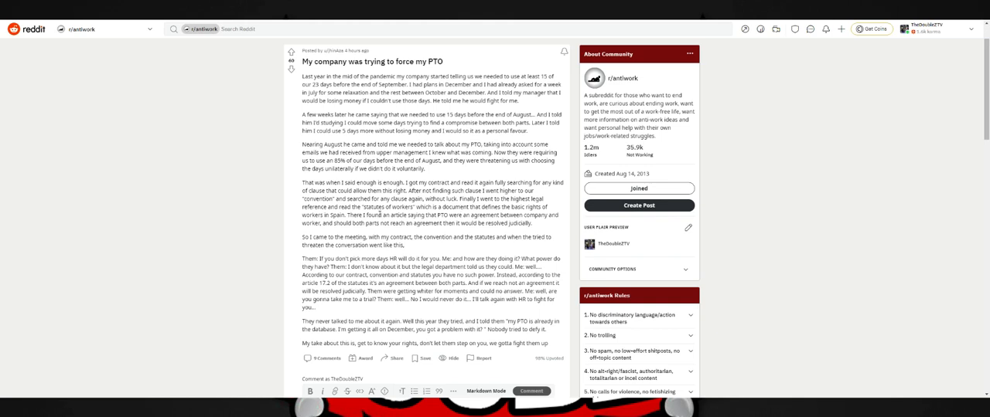
{"action": "mouse_move", "coordinate": [287, 230]}
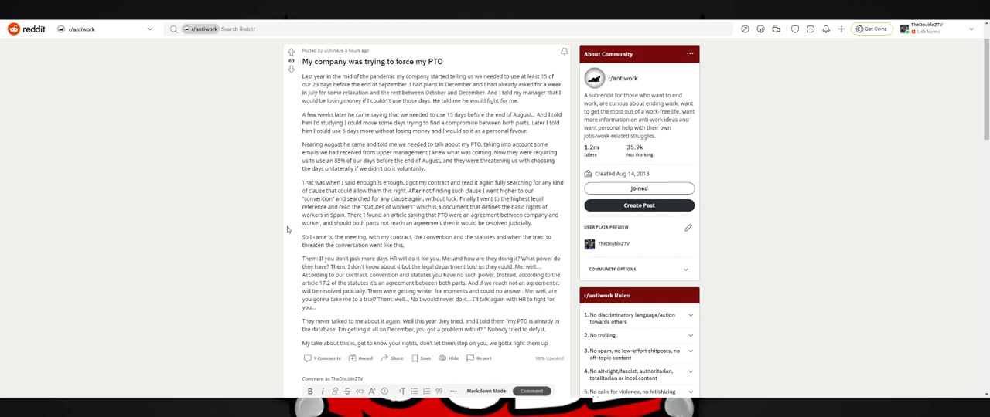
{"action": "mouse_move", "coordinate": [289, 230]}
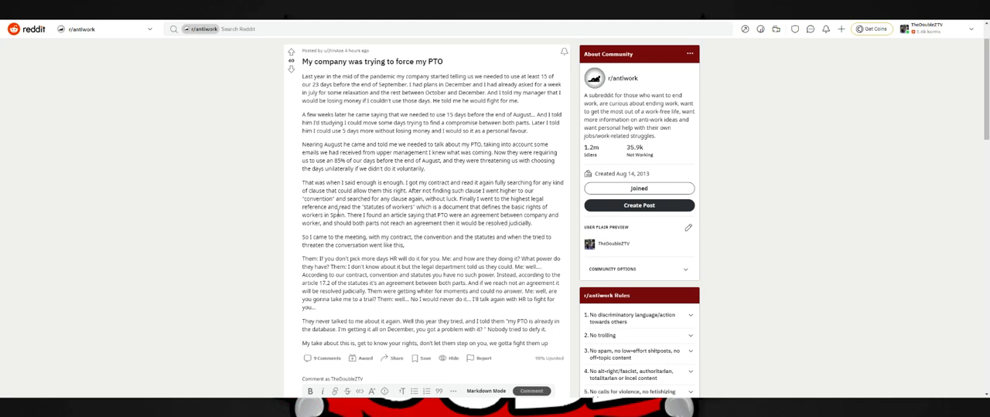
{"action": "mouse_move", "coordinate": [350, 230]}
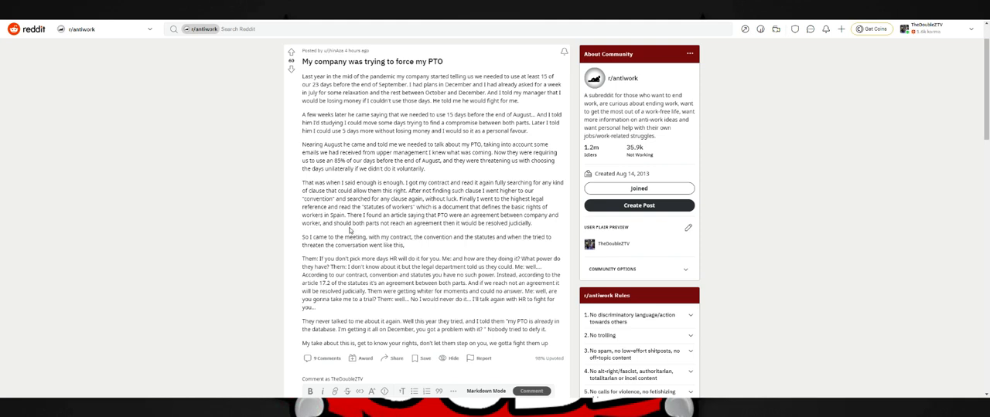
{"action": "mouse_move", "coordinate": [394, 235]}
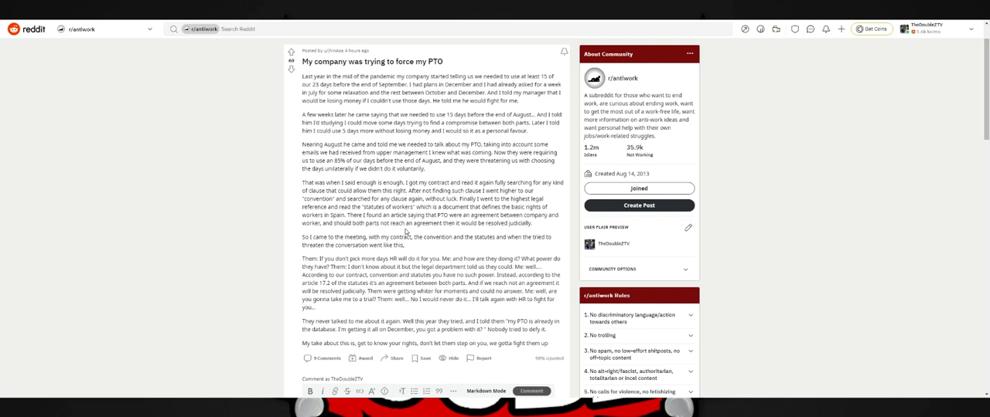
{"action": "mouse_move", "coordinate": [497, 253]}
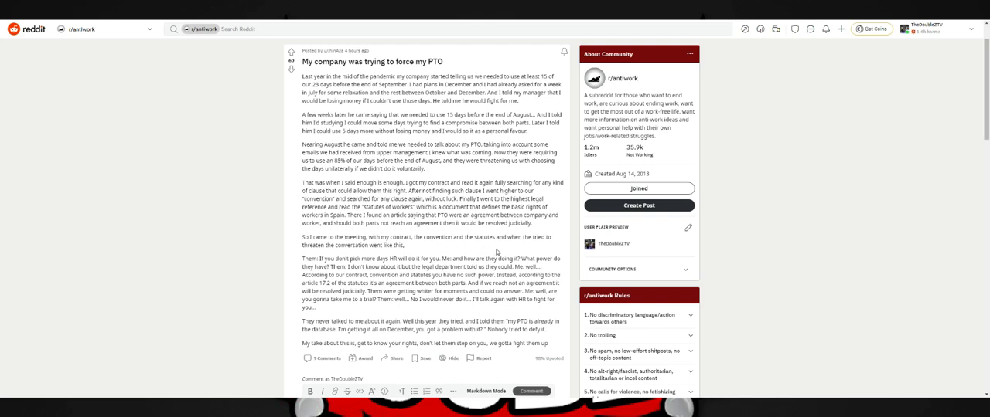
{"action": "mouse_move", "coordinate": [522, 246]}
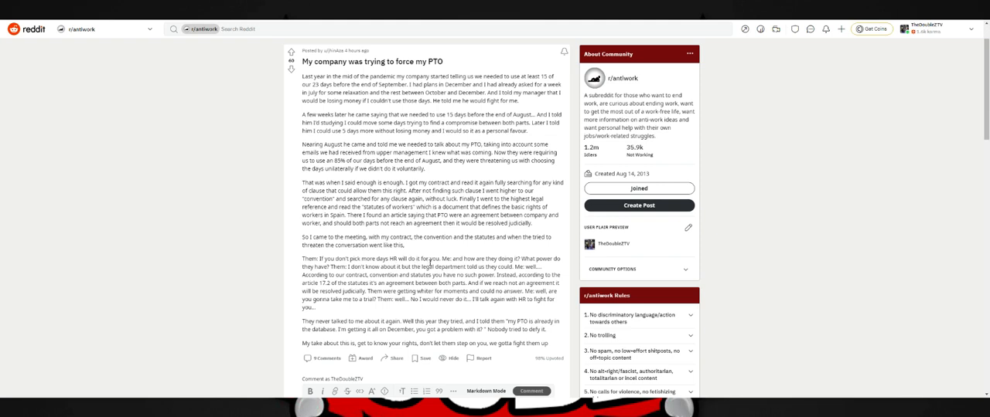
{"action": "mouse_move", "coordinate": [474, 256]}
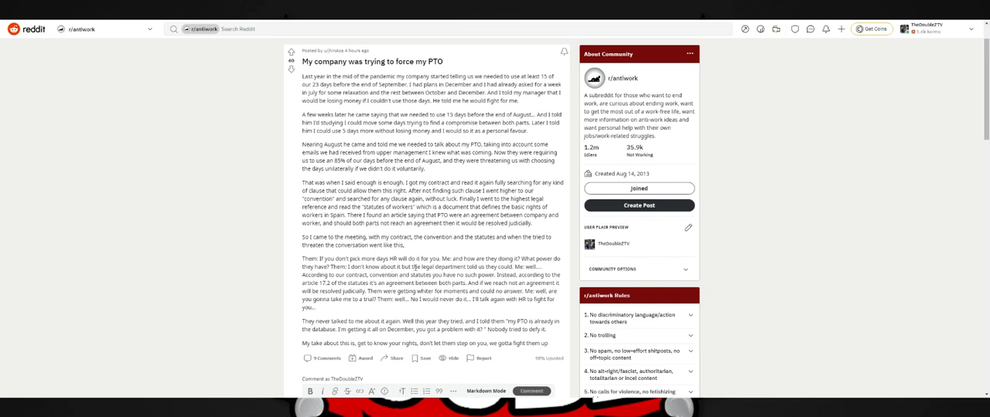
{"action": "mouse_move", "coordinate": [480, 281]}
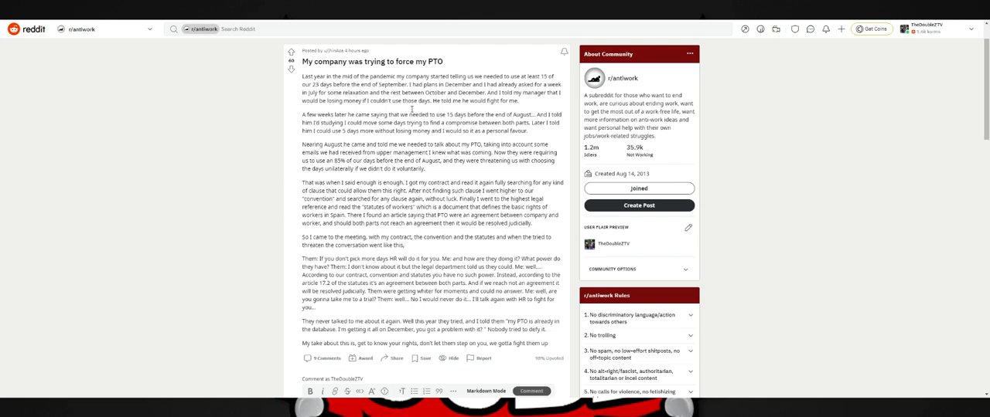
{"action": "mouse_move", "coordinate": [387, 290]}
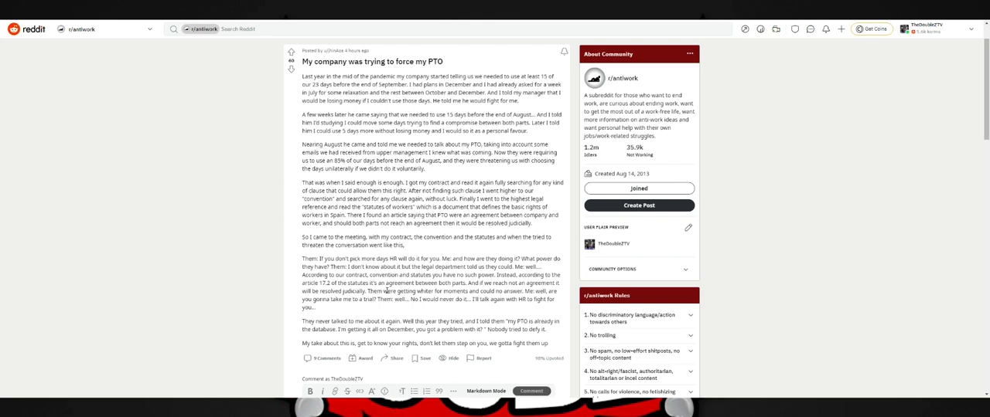
{"action": "mouse_move", "coordinate": [370, 300]}
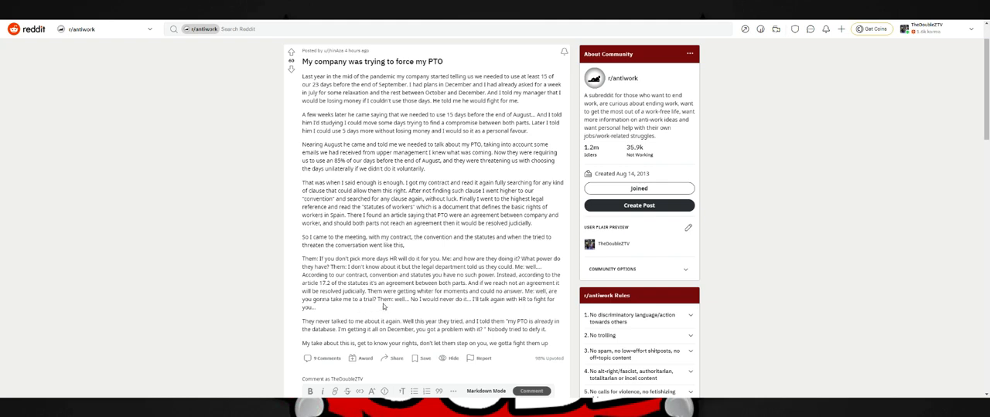
{"action": "mouse_move", "coordinate": [455, 311]}
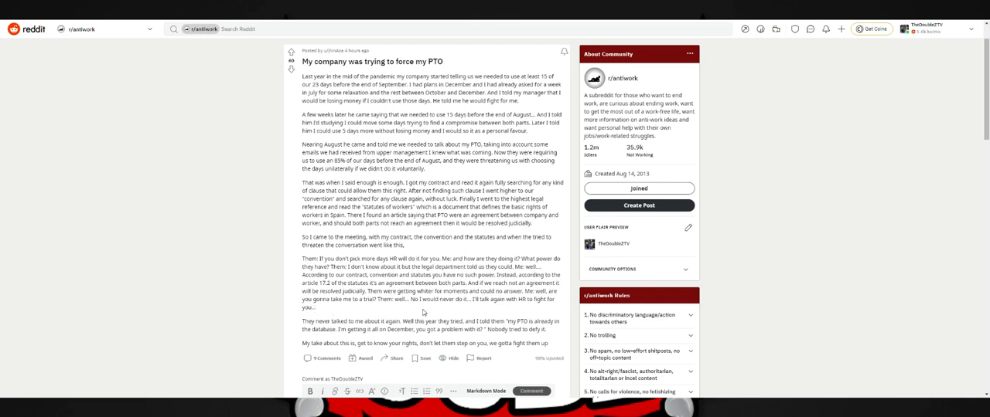
{"action": "mouse_move", "coordinate": [504, 318]}
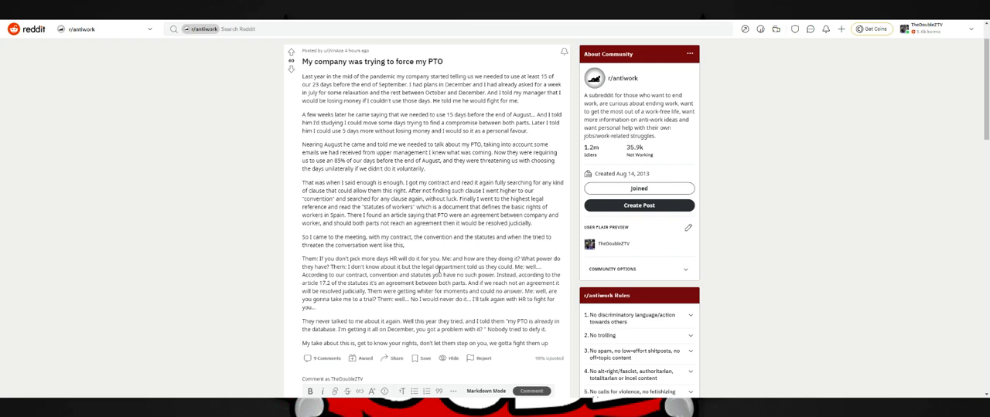
{"action": "mouse_move", "coordinate": [438, 271]}
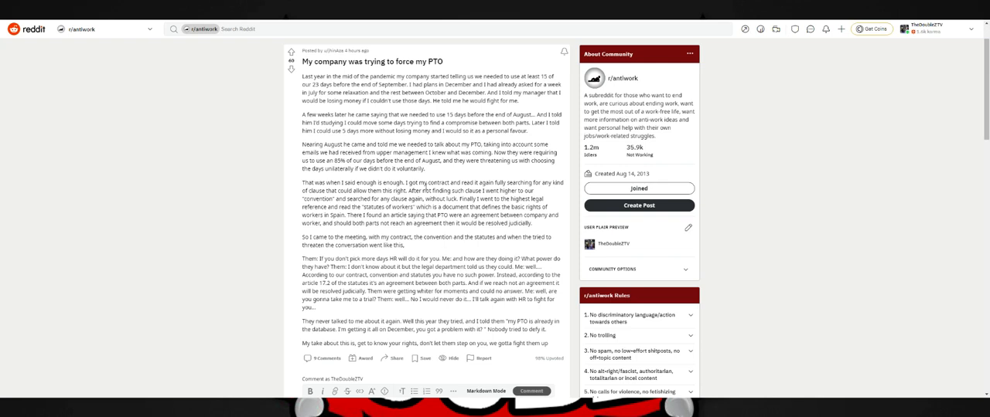
{"action": "left_click", "coordinate": [291, 51]}
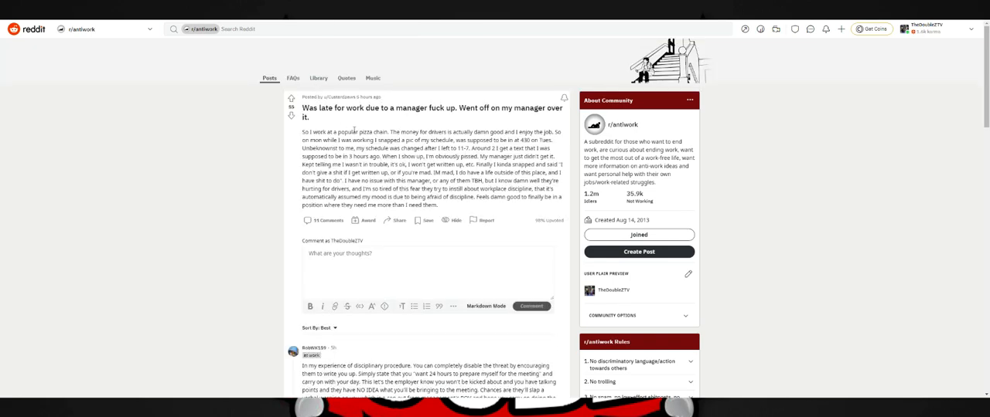
{"action": "mouse_move", "coordinate": [493, 121]}
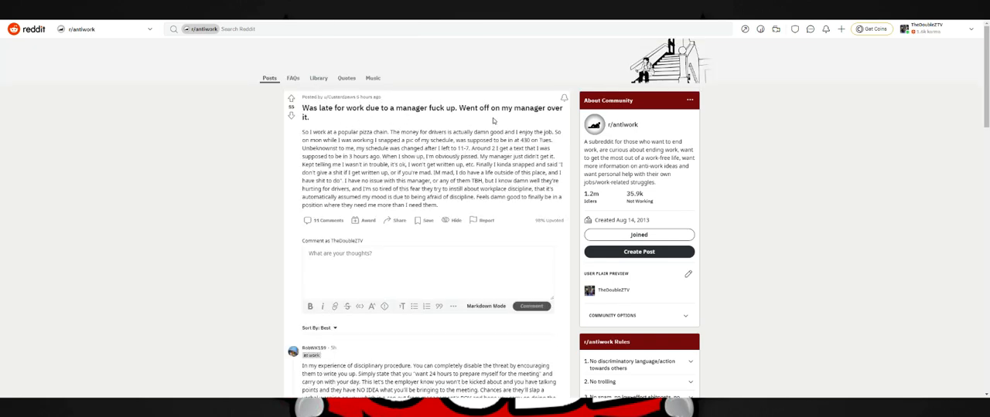
{"action": "mouse_move", "coordinate": [351, 120]}
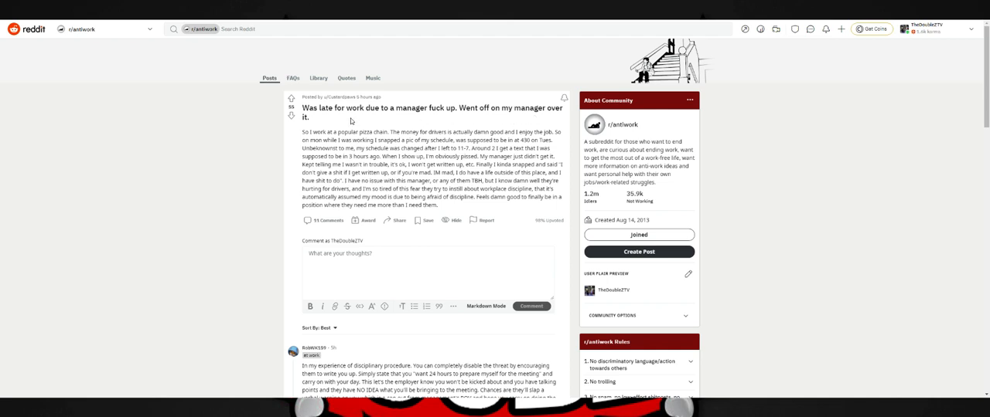
{"action": "mouse_move", "coordinate": [378, 125]}
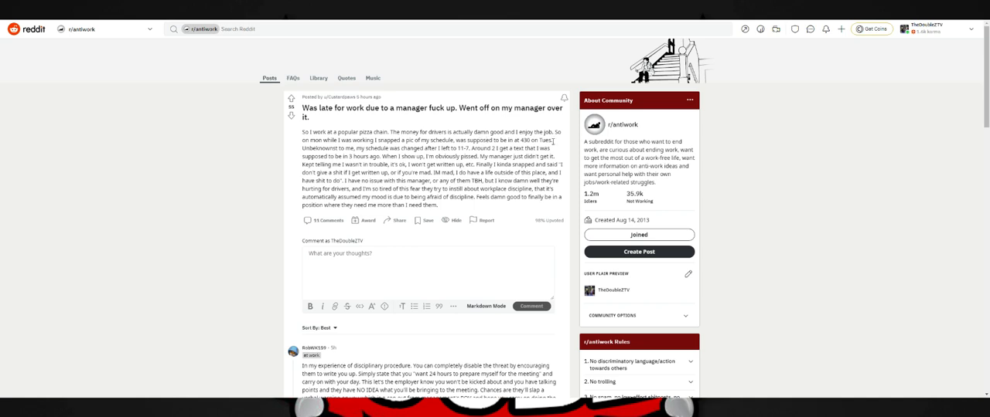
{"action": "mouse_move", "coordinate": [553, 142]}
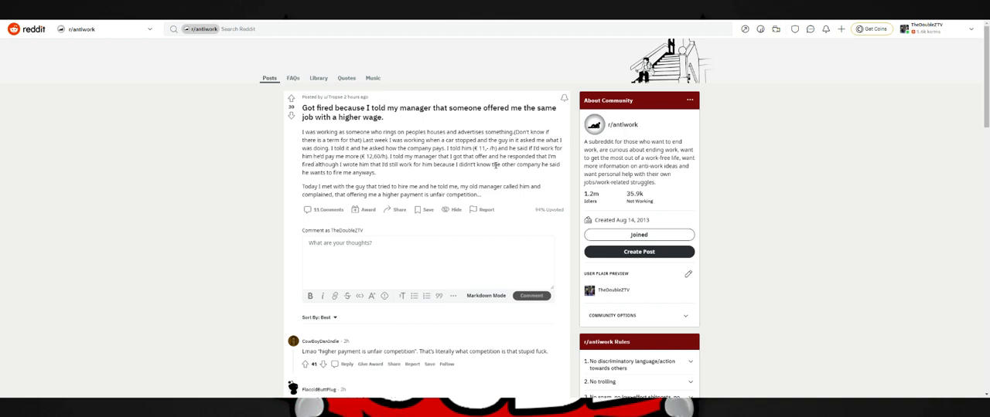
{"action": "mouse_move", "coordinate": [338, 182]}
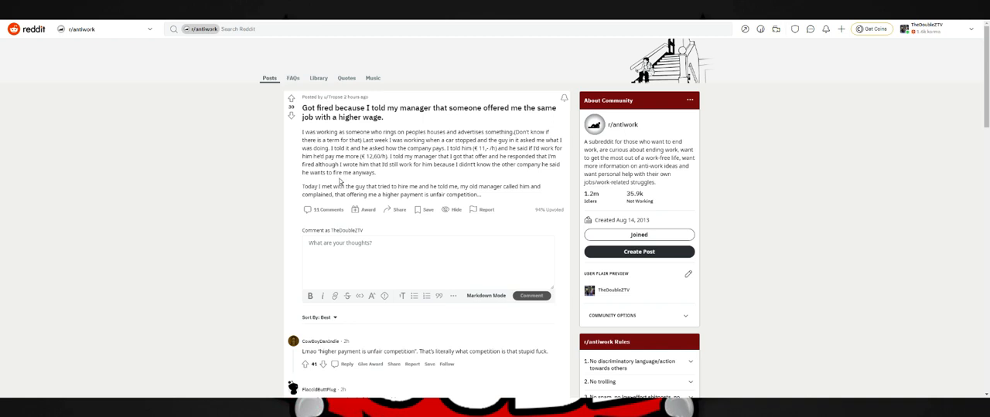
{"action": "mouse_move", "coordinate": [397, 175]}
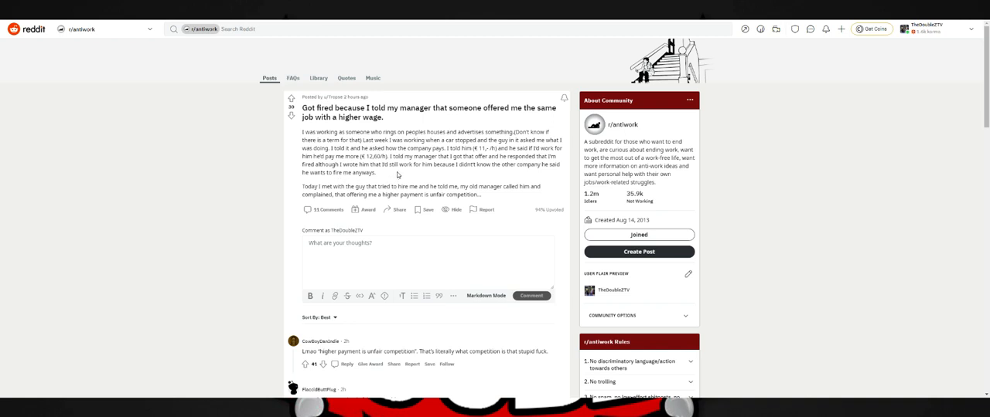
{"action": "mouse_move", "coordinate": [410, 174]}
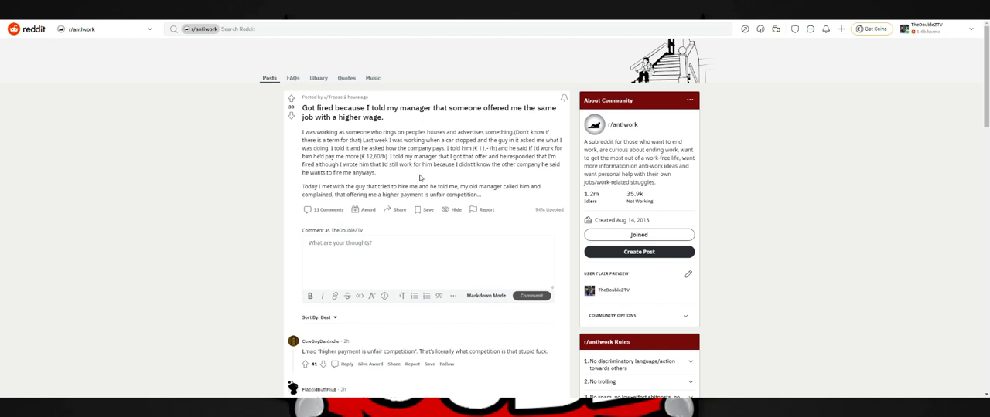
{"action": "mouse_move", "coordinate": [416, 180]}
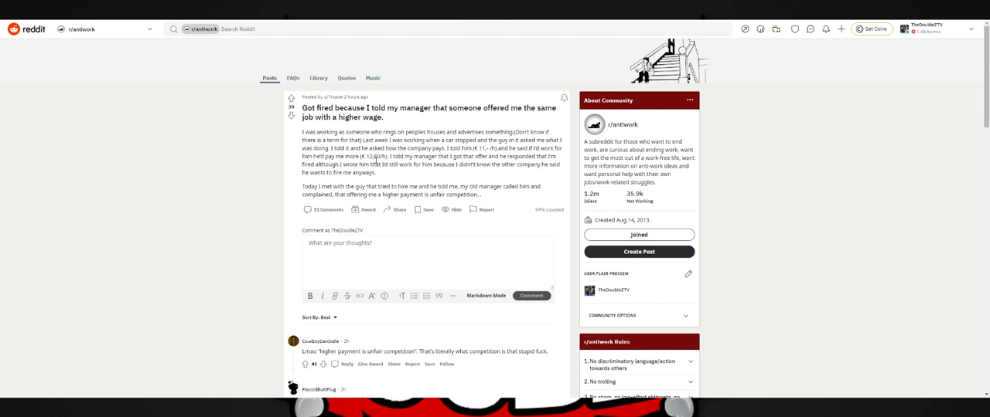
{"action": "mouse_move", "coordinate": [407, 173]}
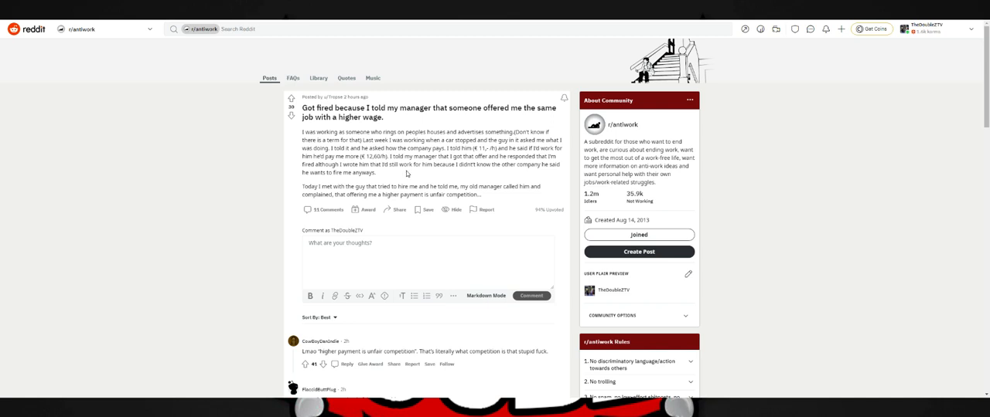
{"action": "mouse_move", "coordinate": [452, 182]}
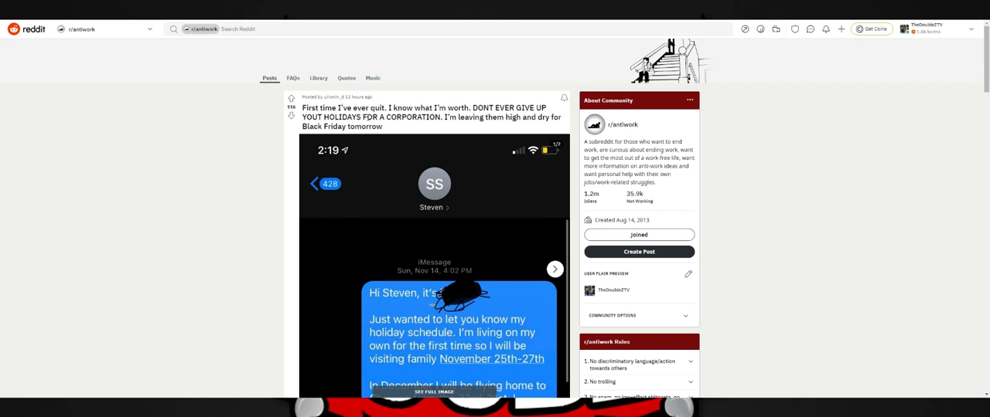
{"action": "scroll", "scroll_direction": "down", "scroll_amount": 3}
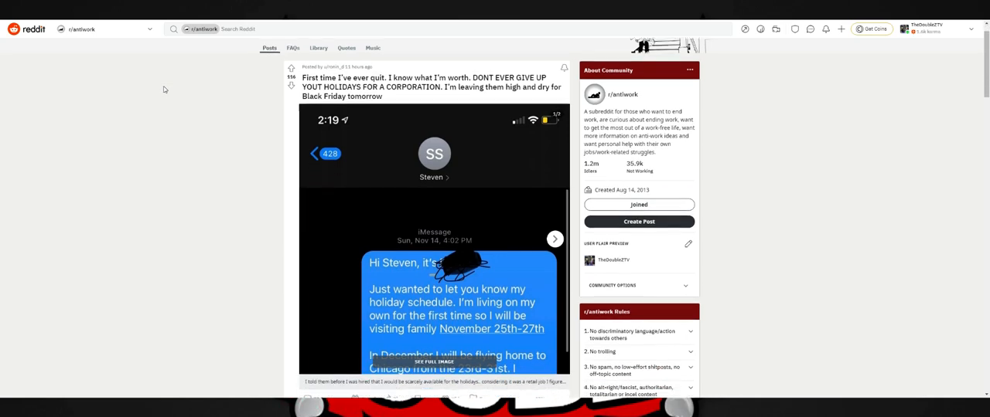
{"action": "scroll", "scroll_direction": "down", "scroll_amount": 3}
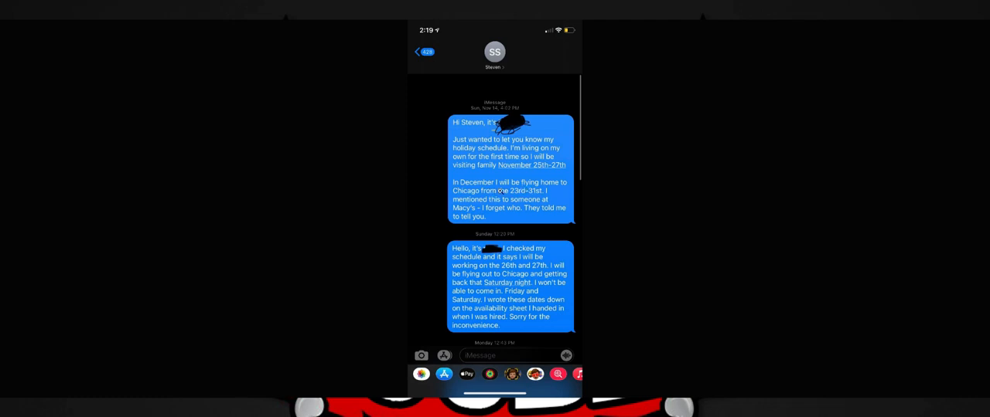
{"action": "mouse_move", "coordinate": [511, 187]}
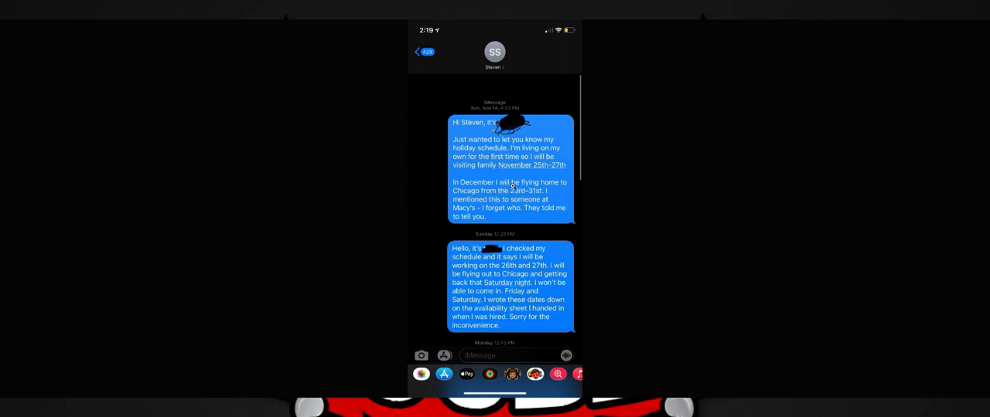